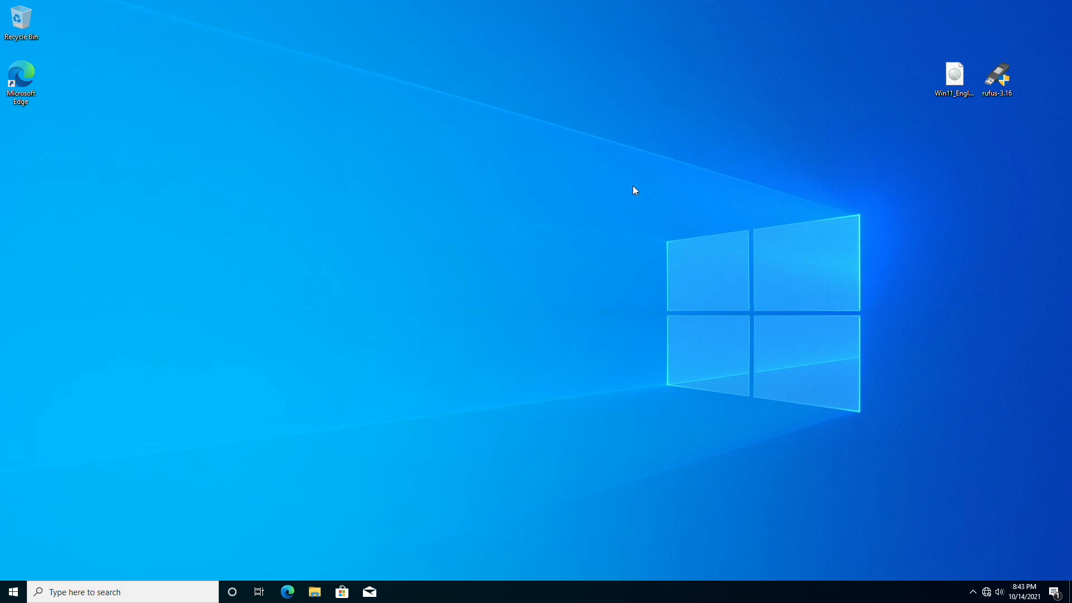
Select the Windows 11 ISO file on the desktop before inserting the 16 GB USB drive
{"action": "left_click", "coordinate": [952, 77]}
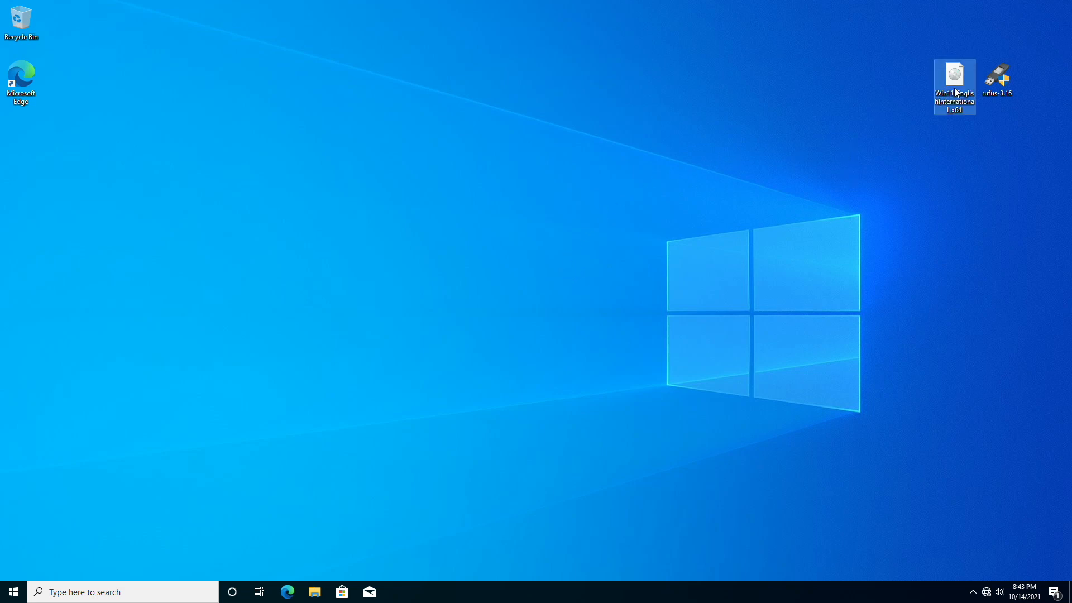
{"action": "mouse_move", "coordinate": [954, 81]}
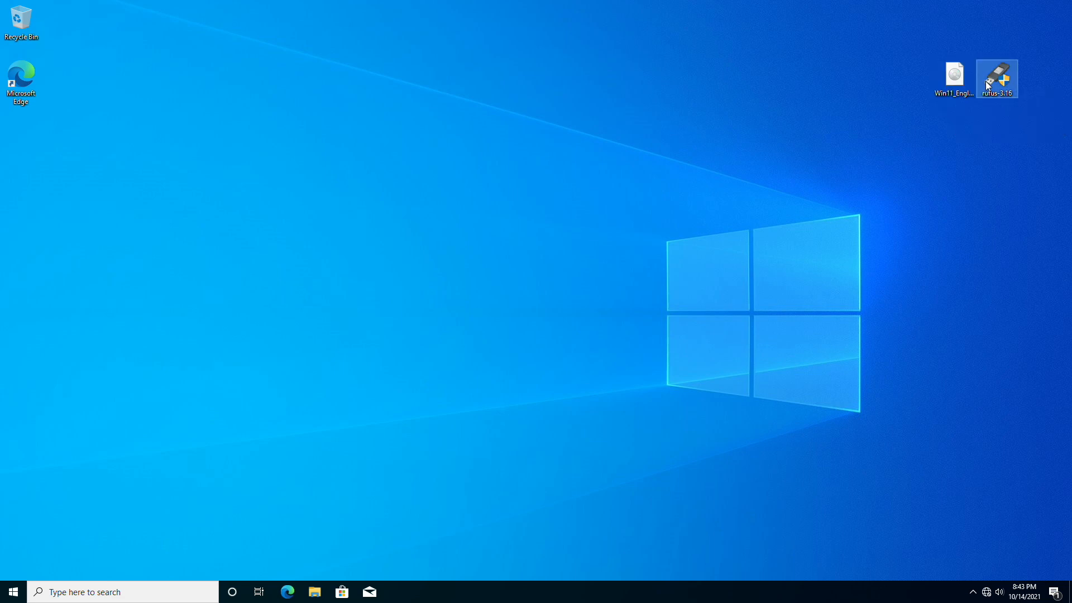
{"action": "mouse_move", "coordinate": [994, 78]}
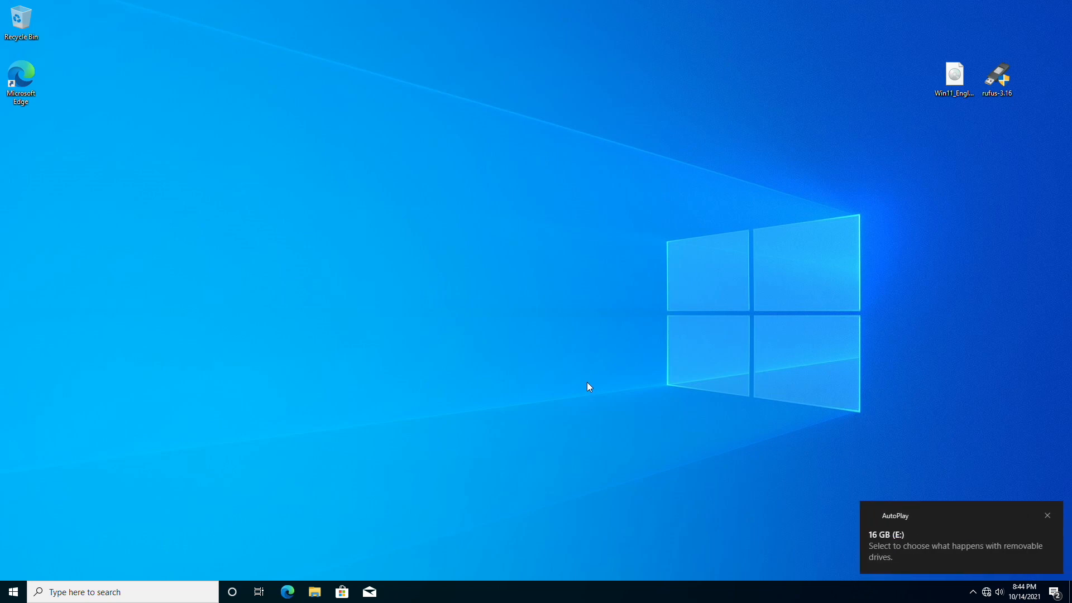
Launch rufus-3.16 and approve the User Account Control prompt
{"action": "double_click", "coordinate": [997, 73]}
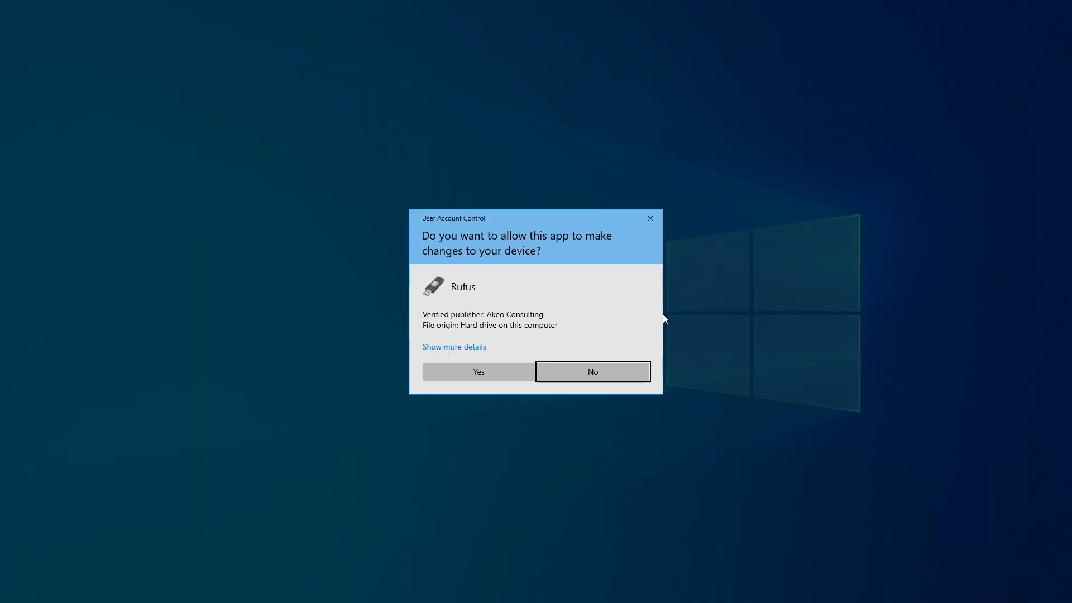
{"action": "left_click", "coordinate": [477, 370]}
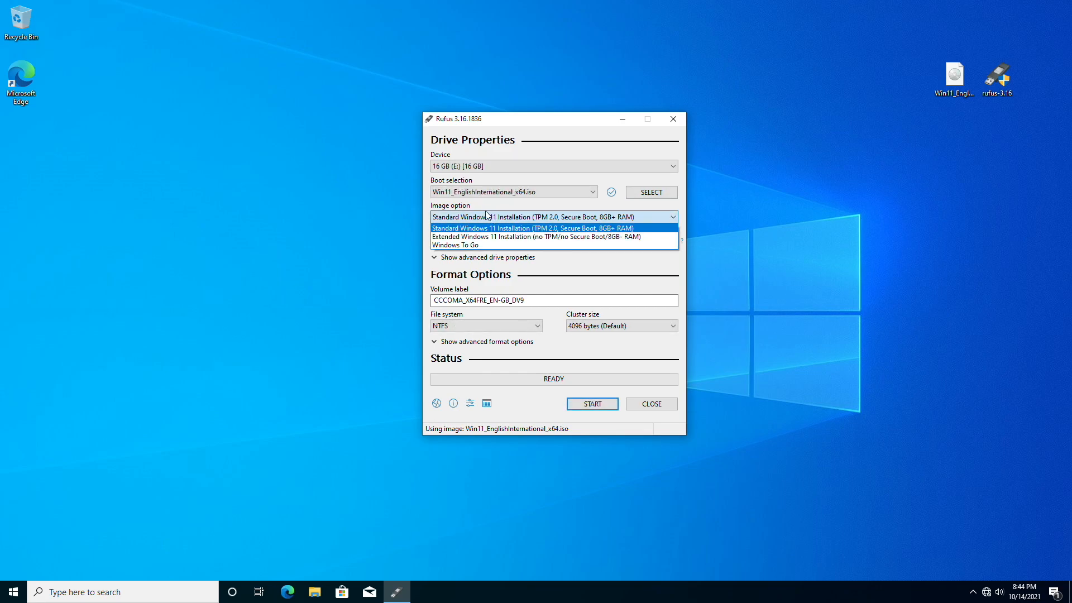
{"action": "mouse_move", "coordinate": [525, 236]}
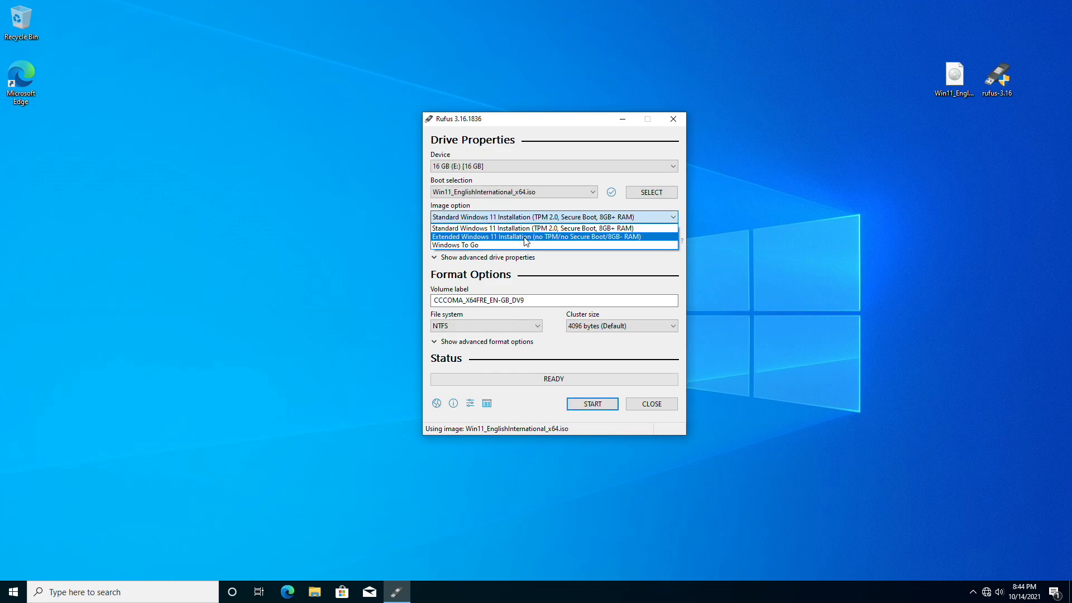
Choose 'Extended Windows 11 Installation (no TPM/no Secure Boot)', start writing and confirm erasing the drive
{"action": "left_click", "coordinate": [536, 236]}
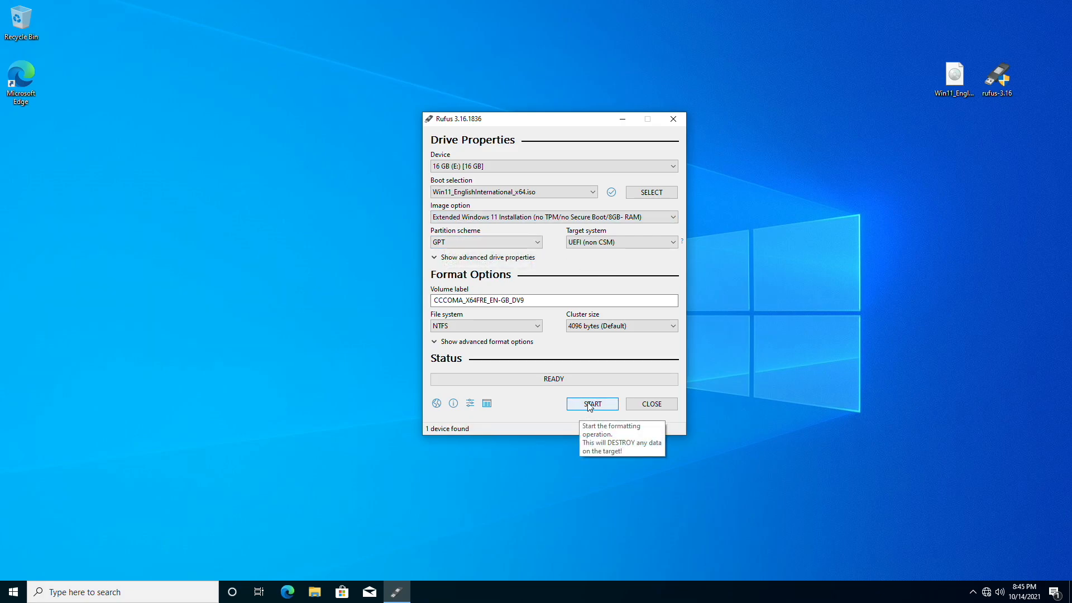
{"action": "left_click", "coordinate": [590, 403]}
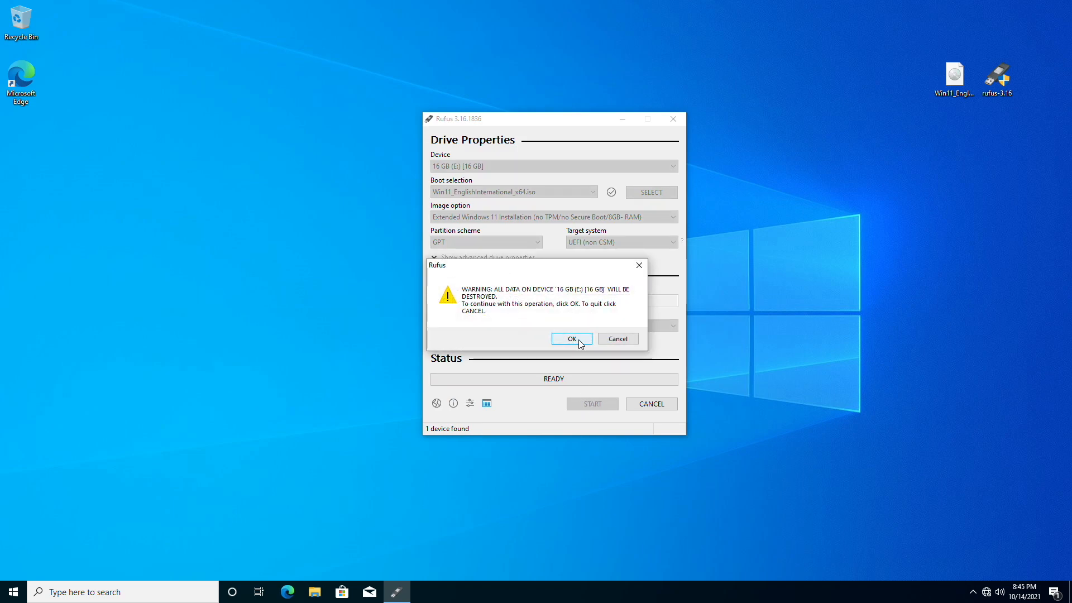
{"action": "left_click", "coordinate": [572, 338]}
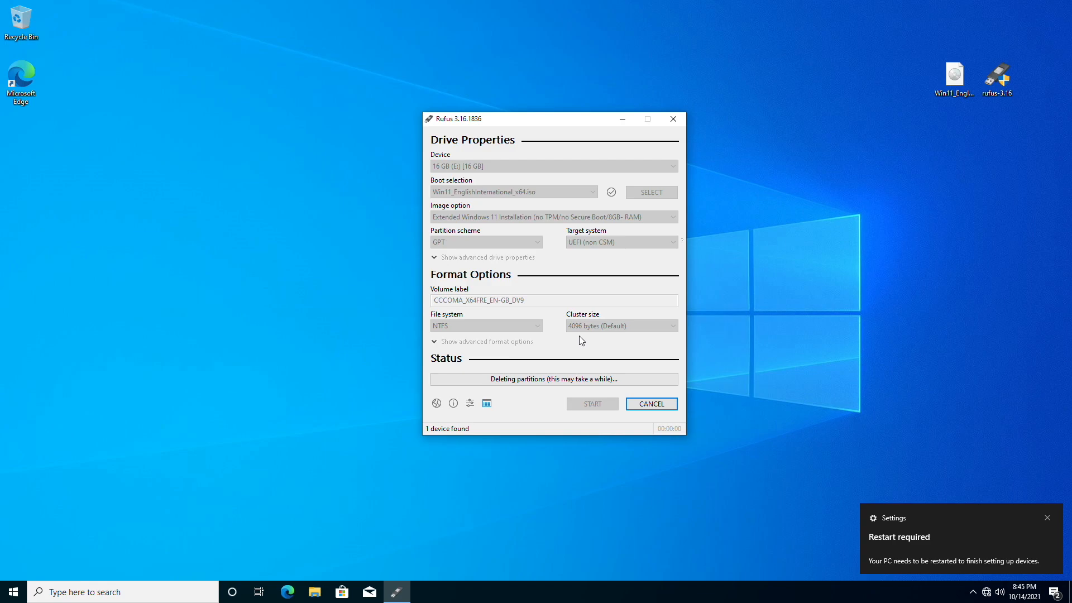